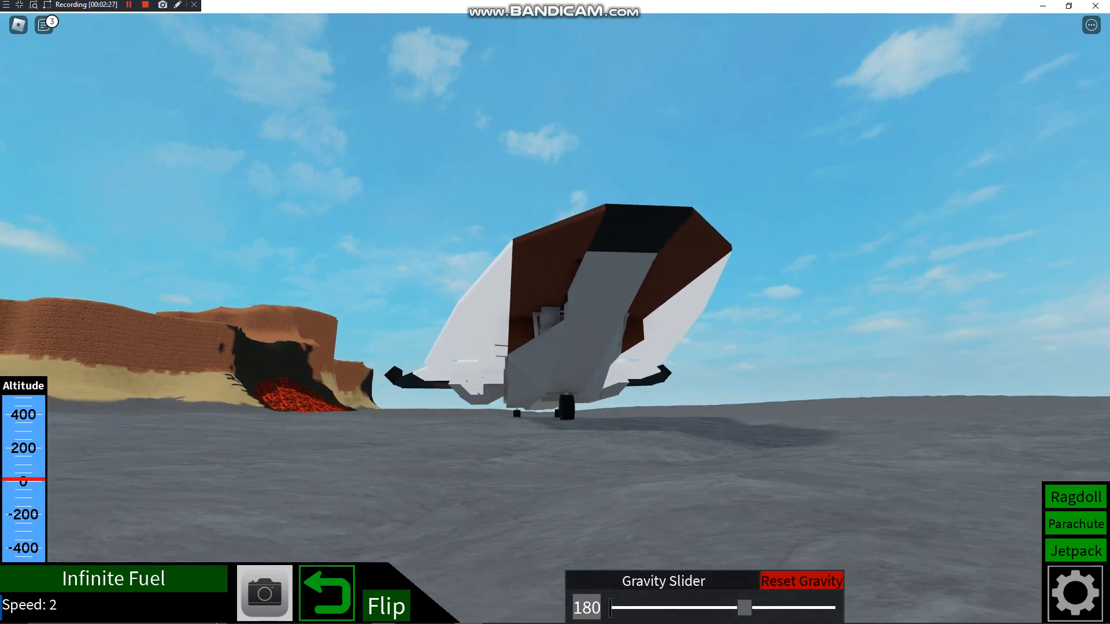
Step: Swing the camera from the jet's front view around to a side view on the runway
left_click(385, 607)
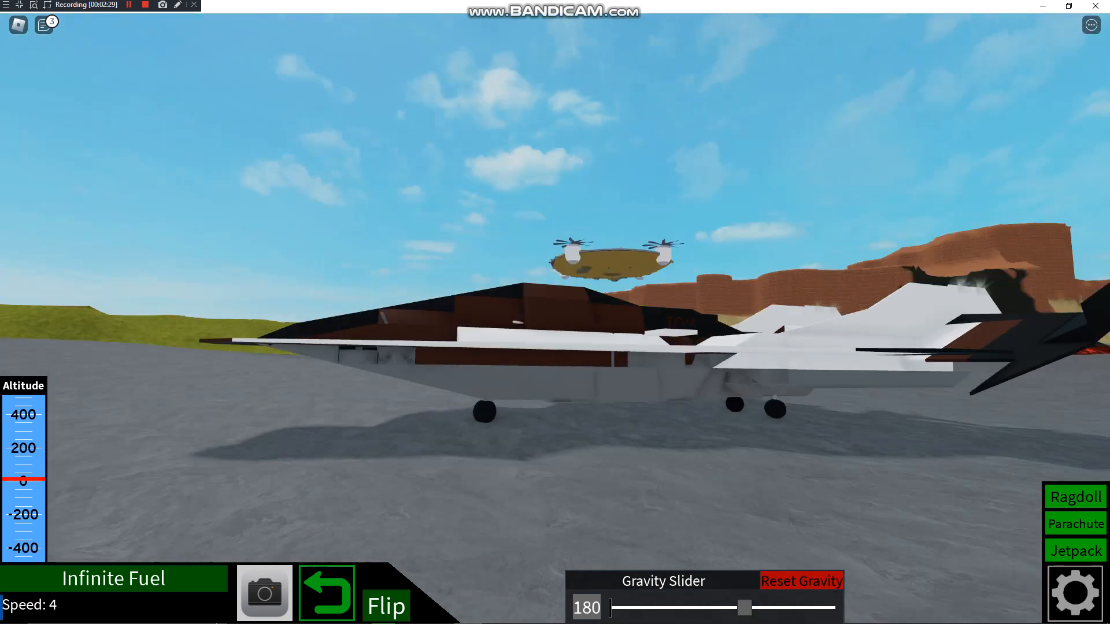